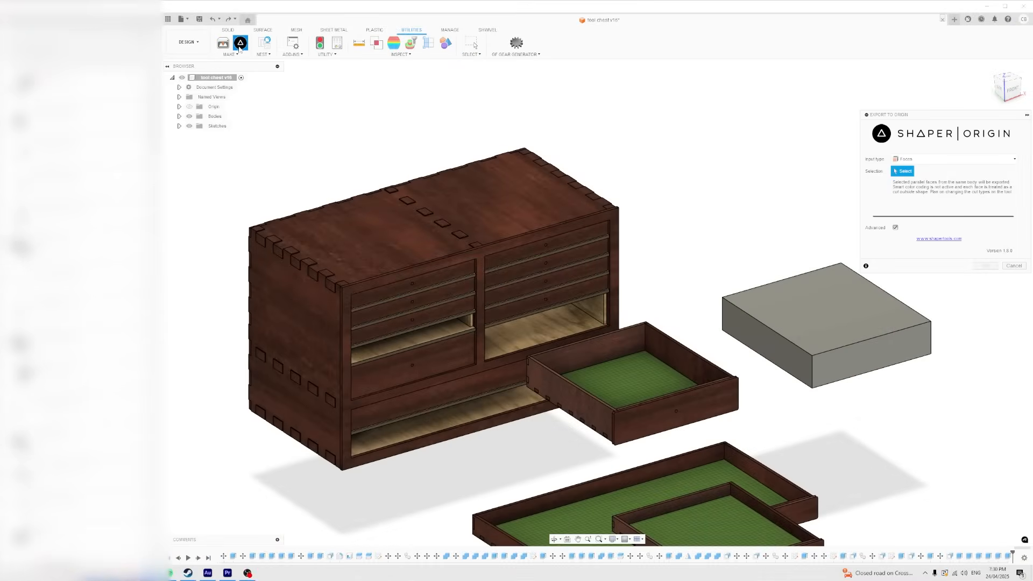
# Export the chest's left side panel face as an SVG and name the file 'right'
pyautogui.click(297, 329)
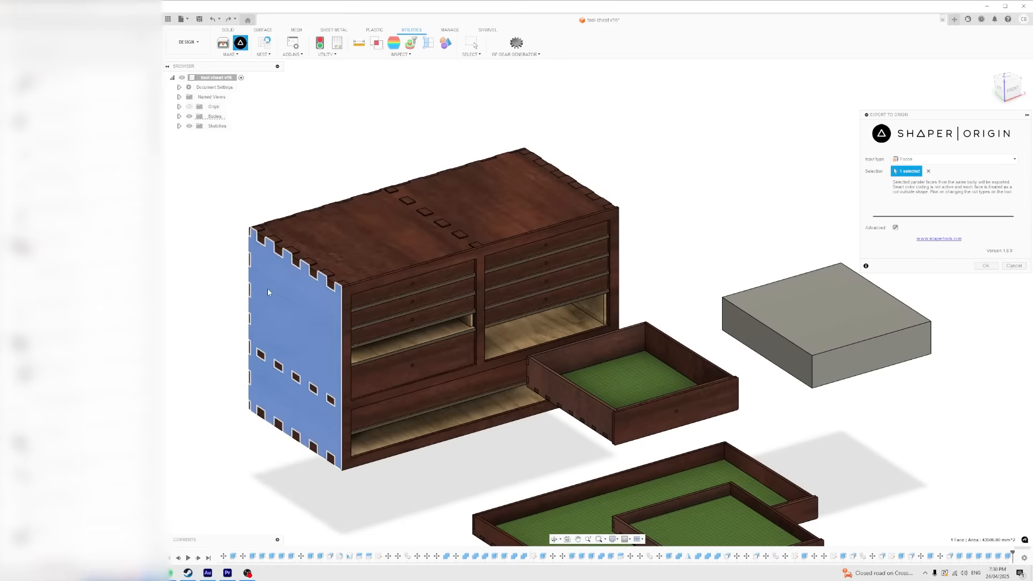
pyautogui.click(986, 266)
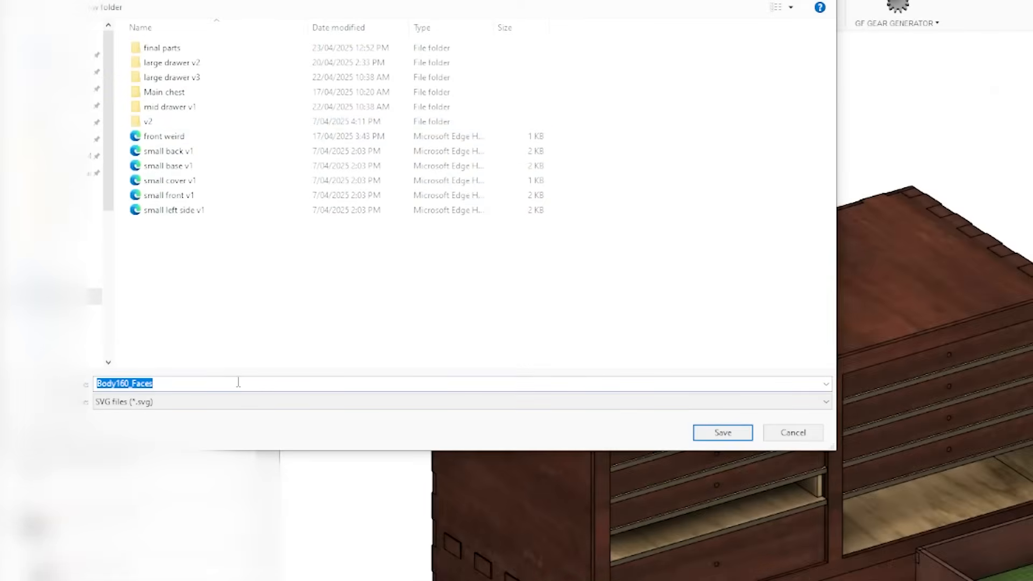
pyautogui.write('right')
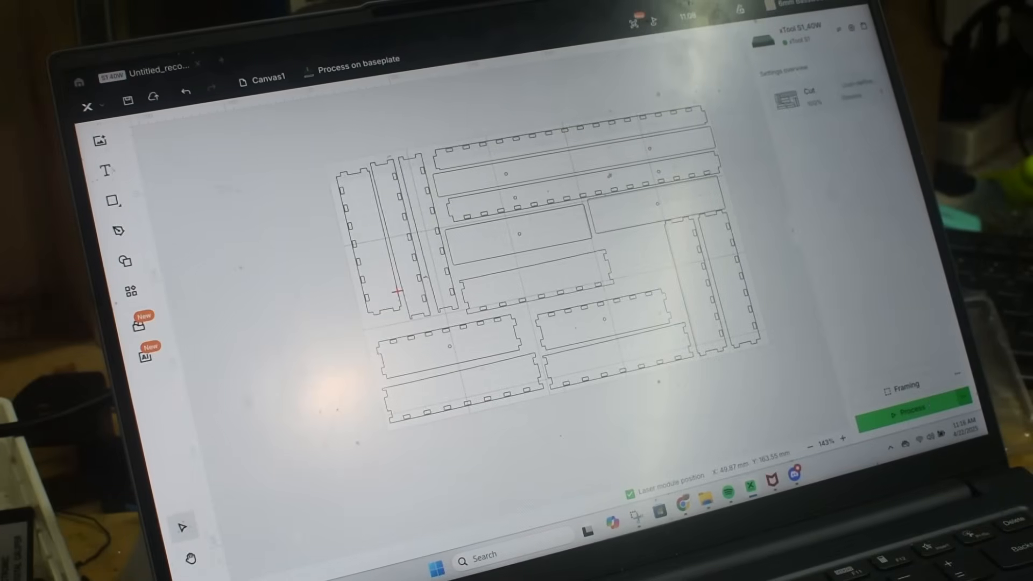
# Import the chest panel DXFs and place the six slotted strips in a column on the canvas
pyautogui.click(909, 405)
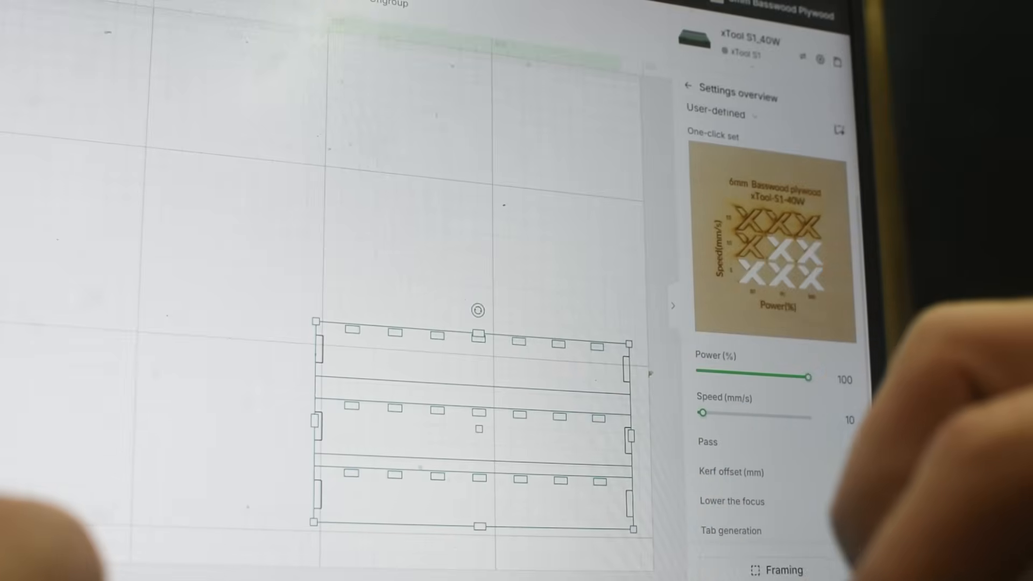
pyautogui.click(857, 501)
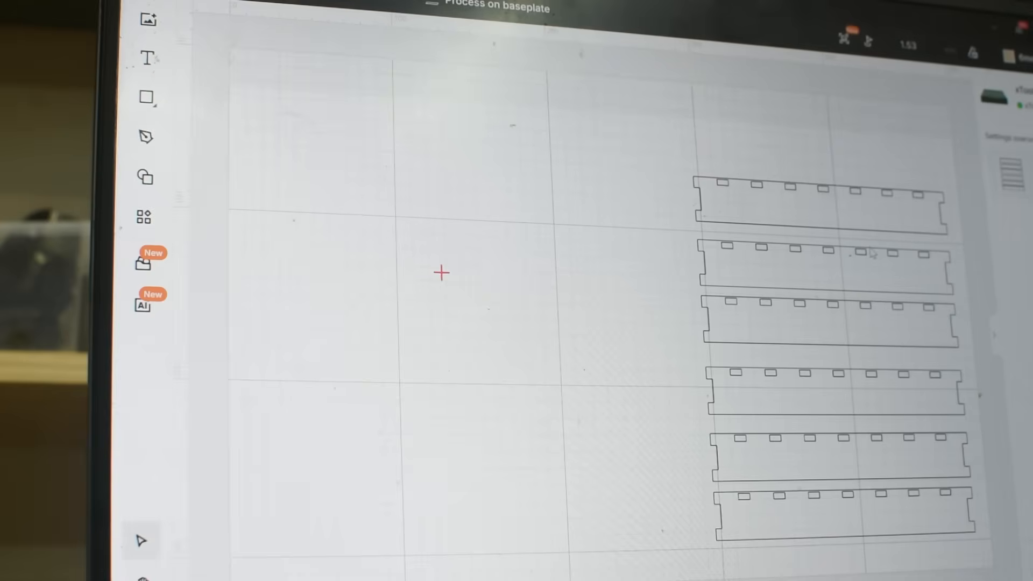
pyautogui.moveTo(440, 263)
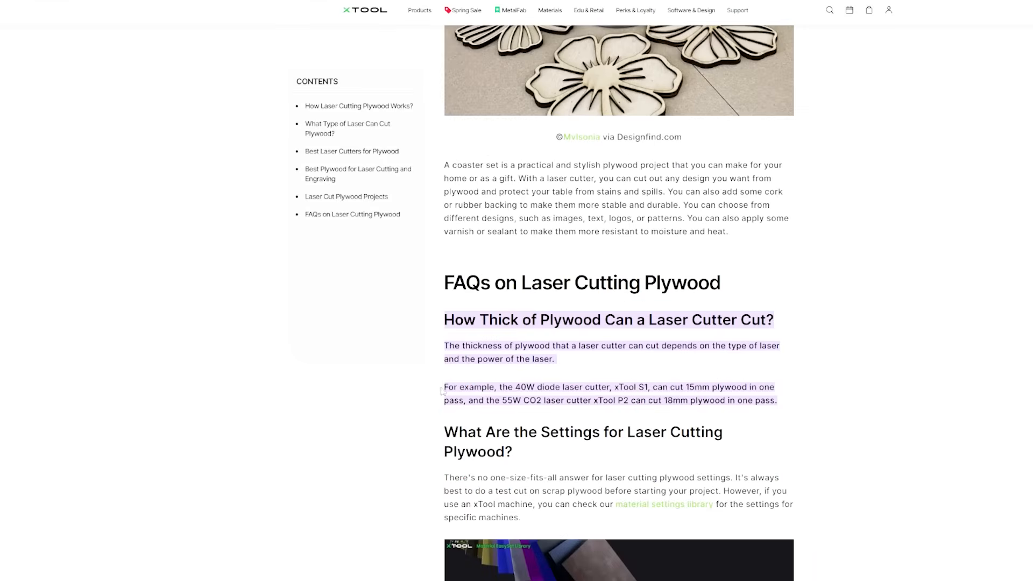
# Highlight the FAQ answer stating the xTool S1 40W cuts 15mm plywood in one pass
pyautogui.moveTo(445, 386); pyautogui.dragTo(682, 387)
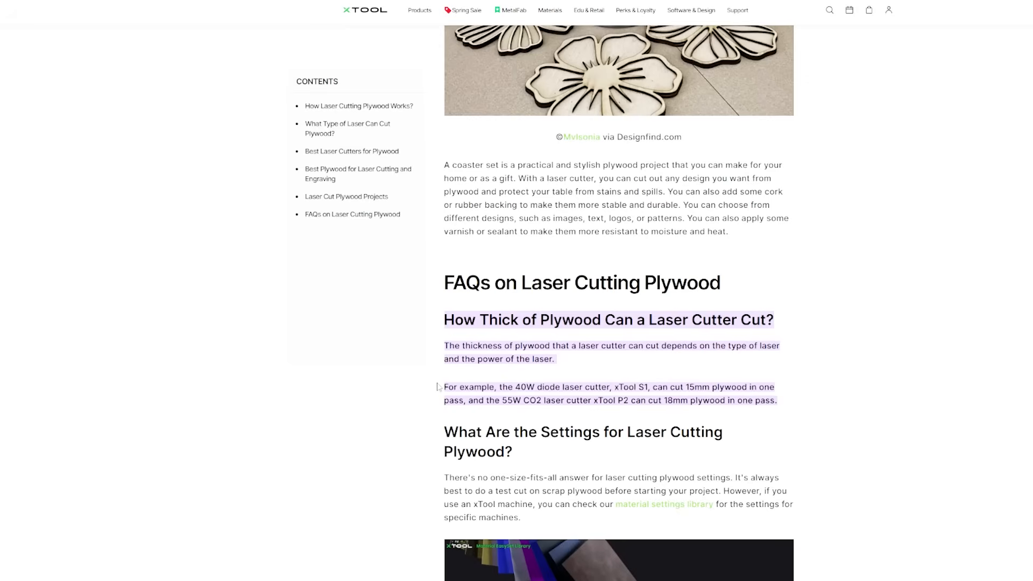
# Choose Cut as the processing type for 12mm Pine Plywood on the S1 40W, revealing it is not recommended
pyautogui.click(664, 504)
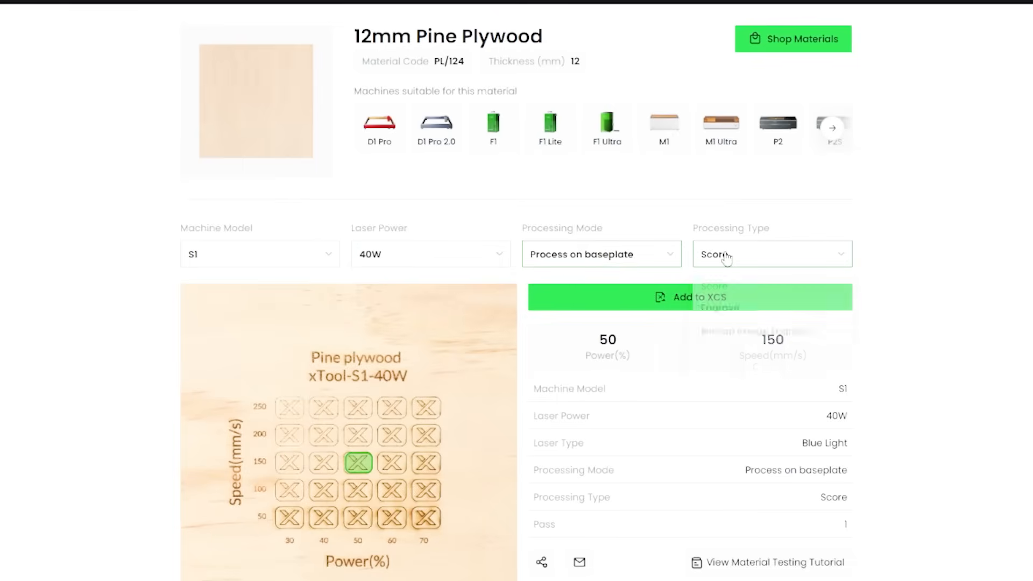
pyautogui.click(772, 254)
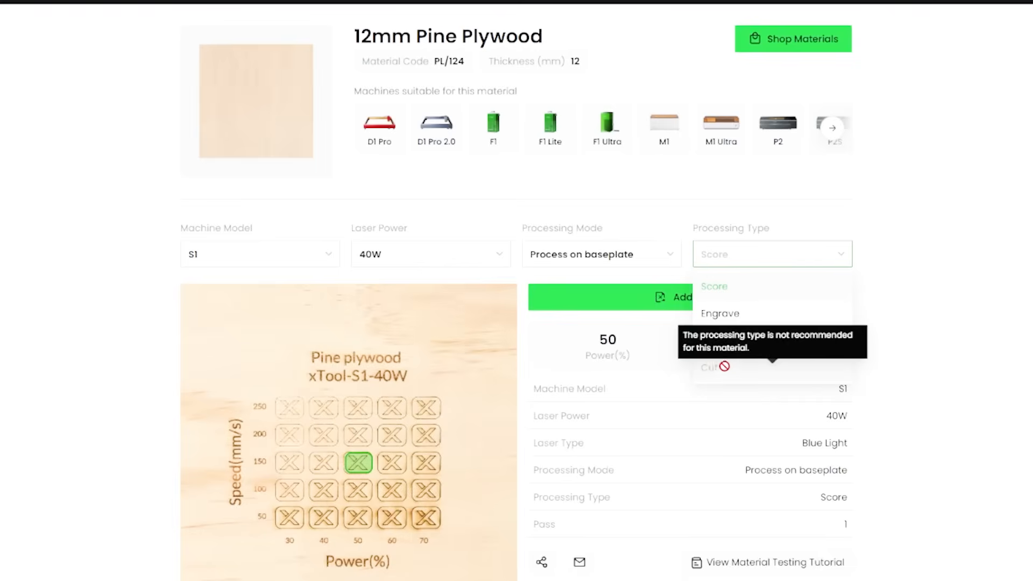